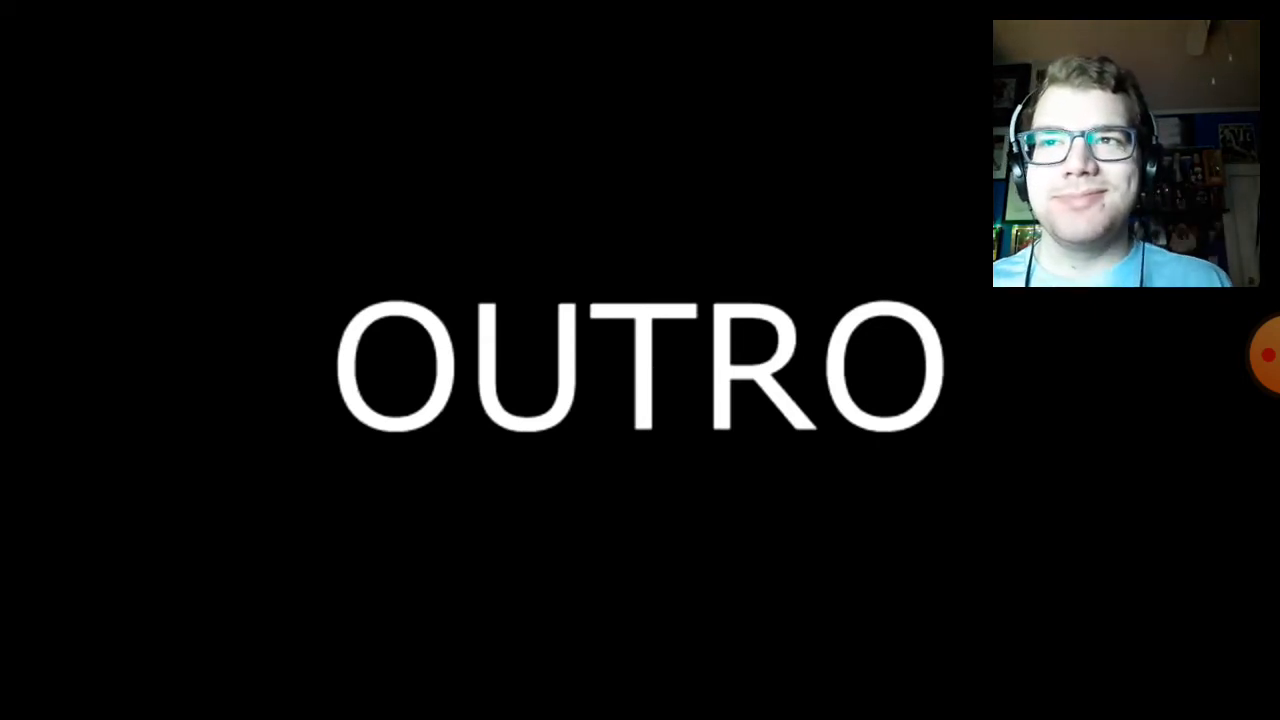
Pause the 'Sour Times' lyrics video on its OUTRO card at 4:14.
{"action": "left_click", "coordinate": [640, 360]}
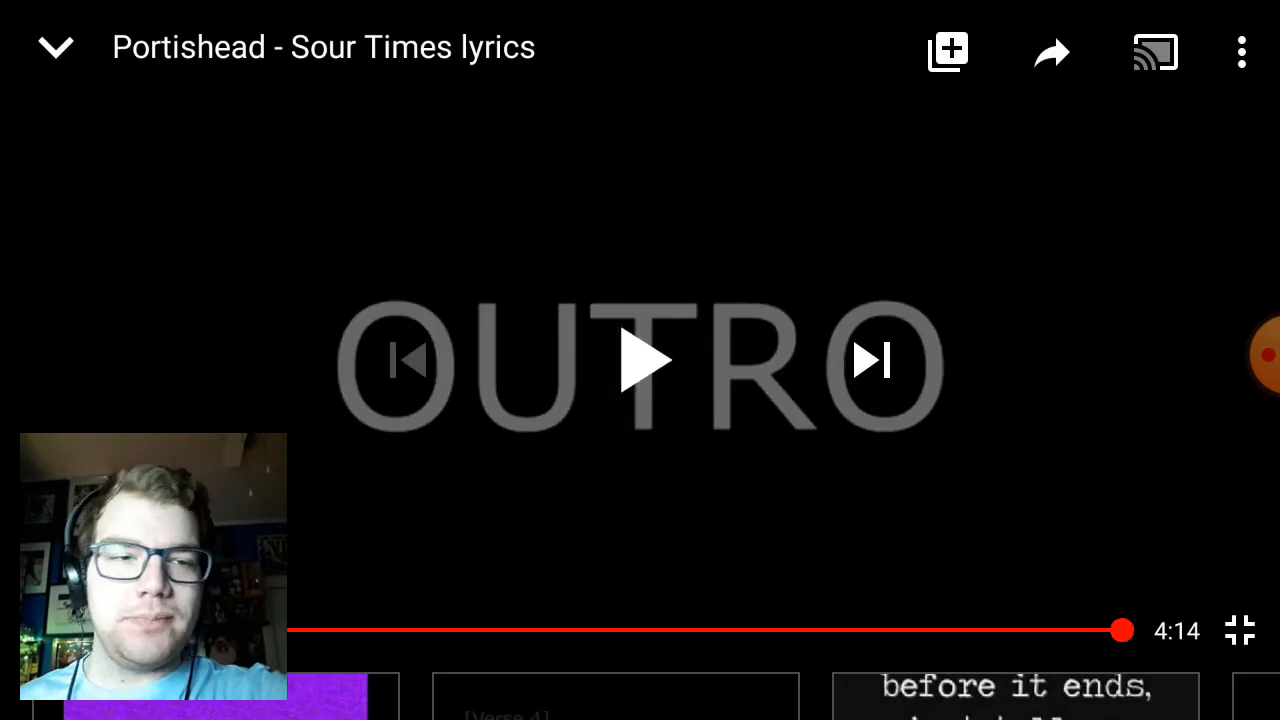
{"action": "left_click", "coordinate": [640, 360]}
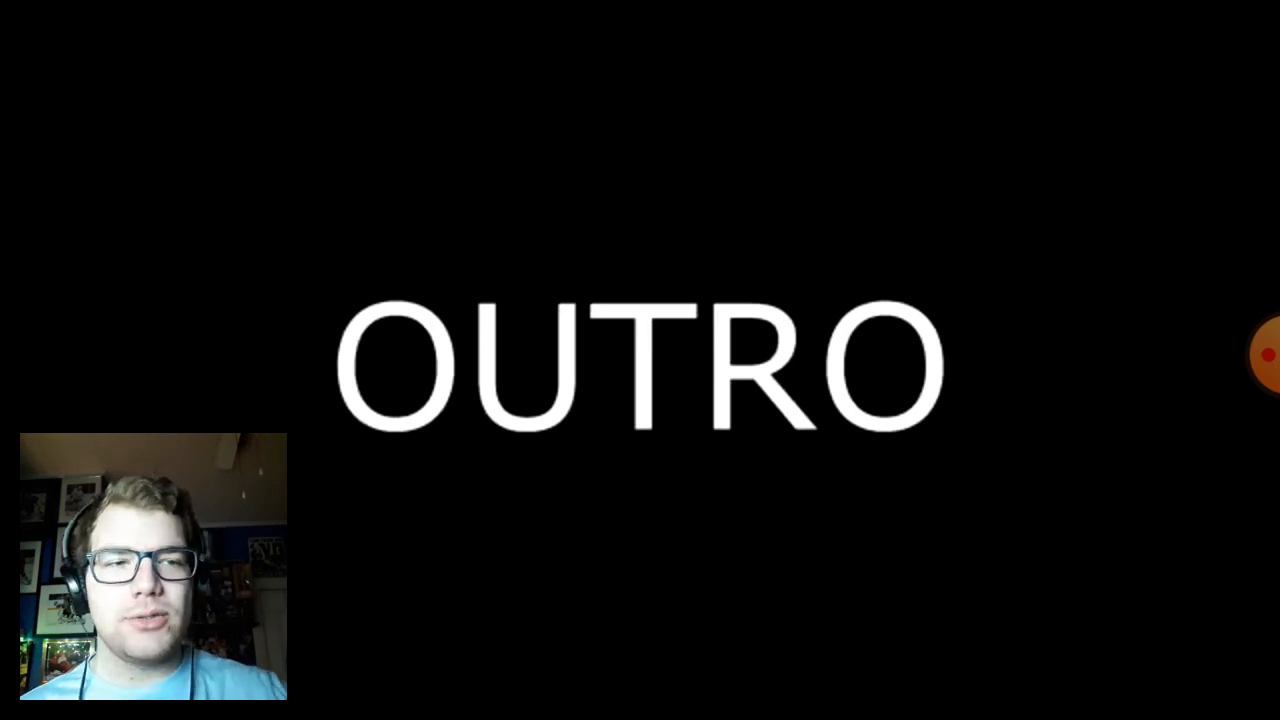
Pause playback again with the OUTRO card showing at 4:14, the song's end.
{"action": "left_click", "coordinate": [640, 360]}
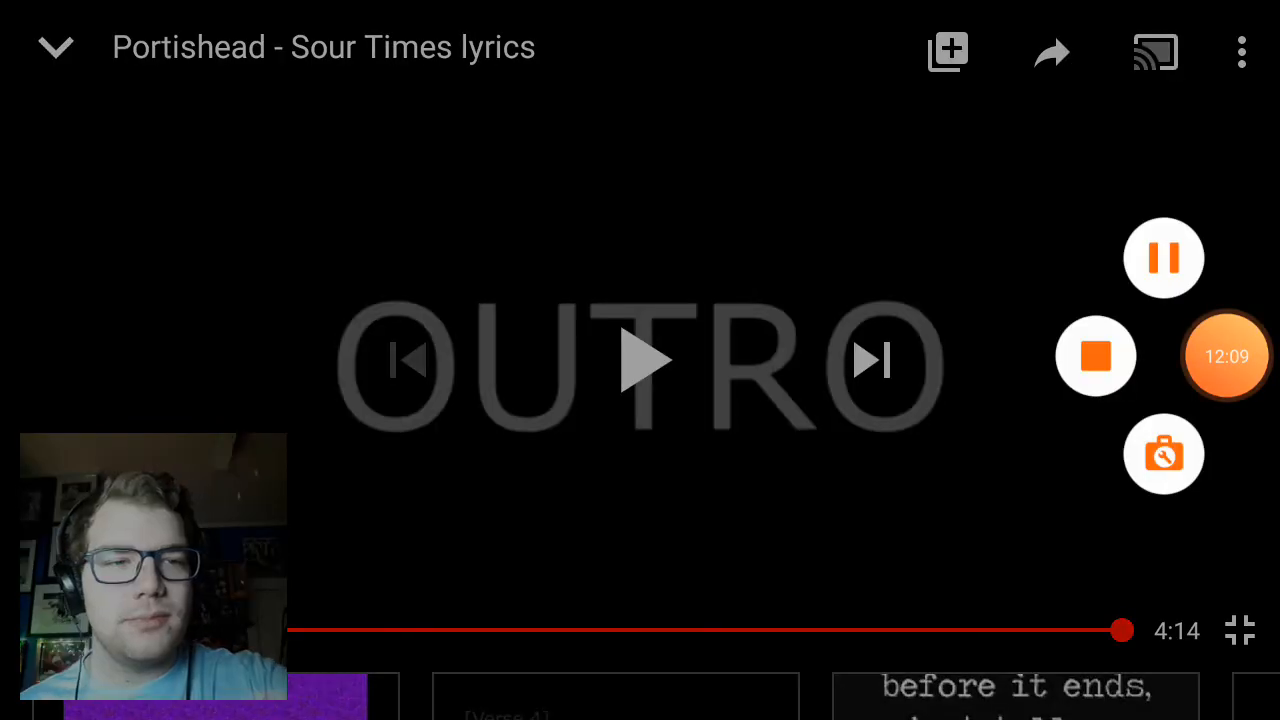